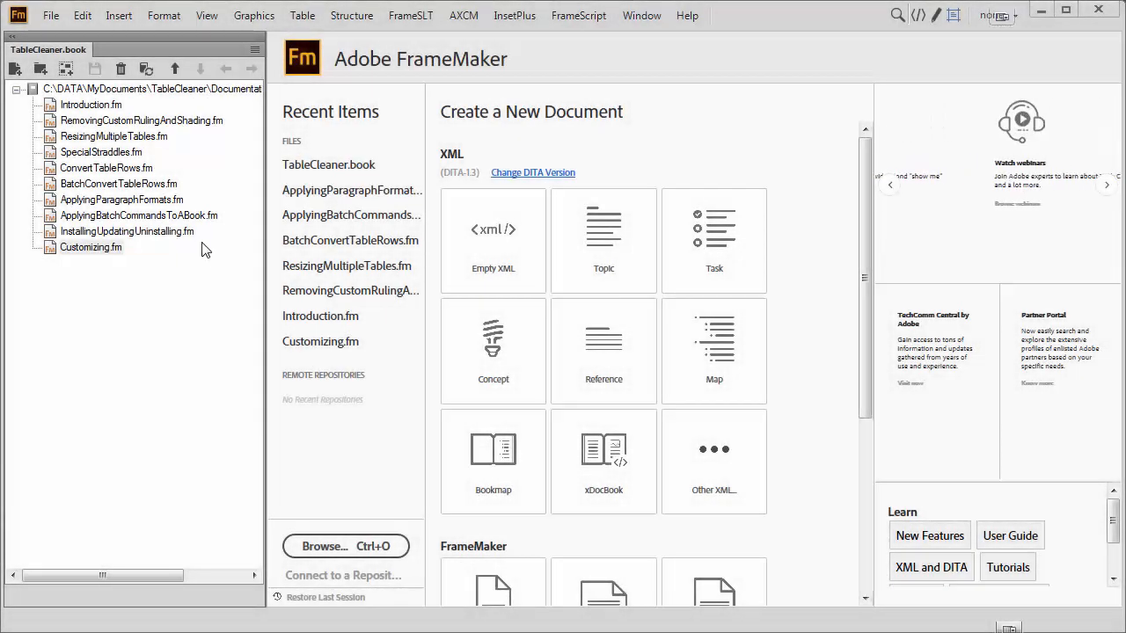
Step: Browse the Introduction and other chapter documents, then close them without saving
double_click(90, 105)
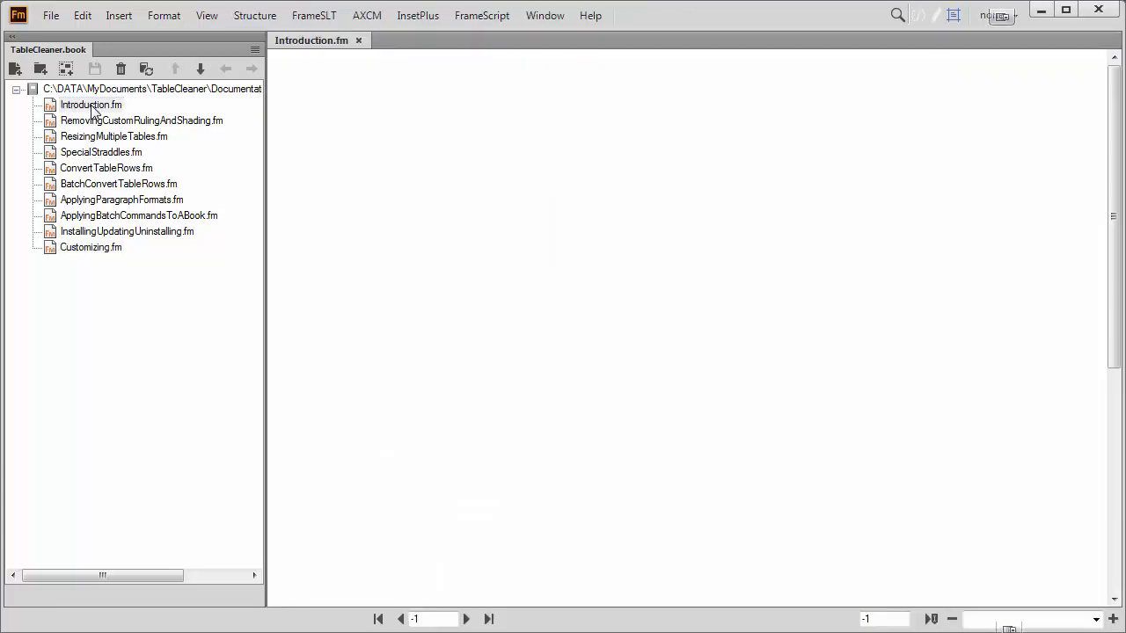
double_click(91, 104)
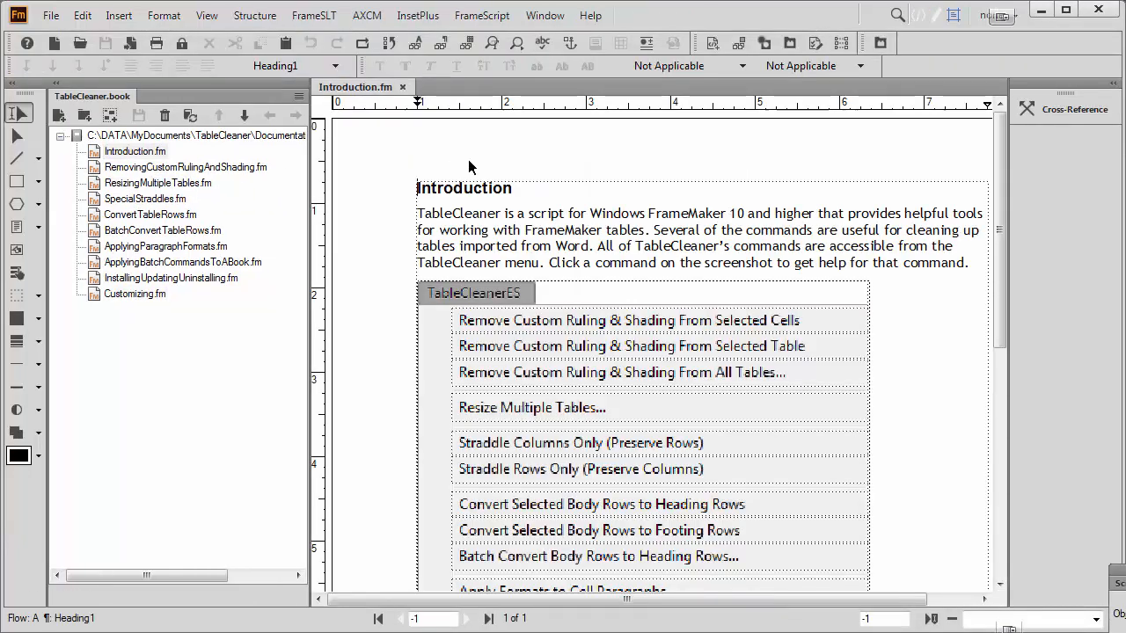
click(482, 188)
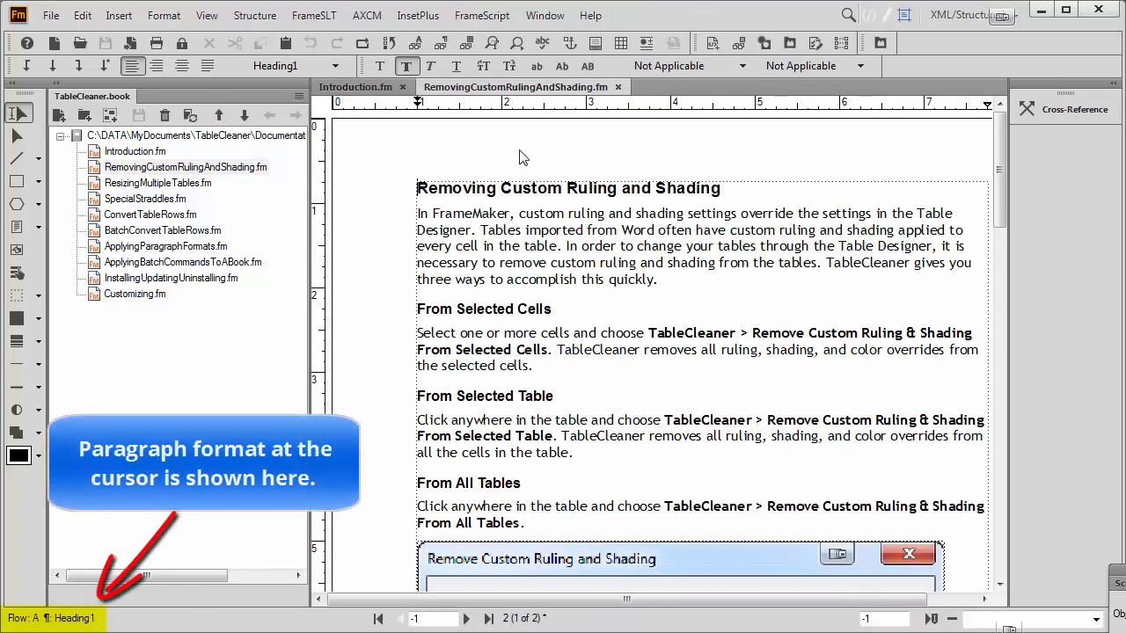
click(464, 309)
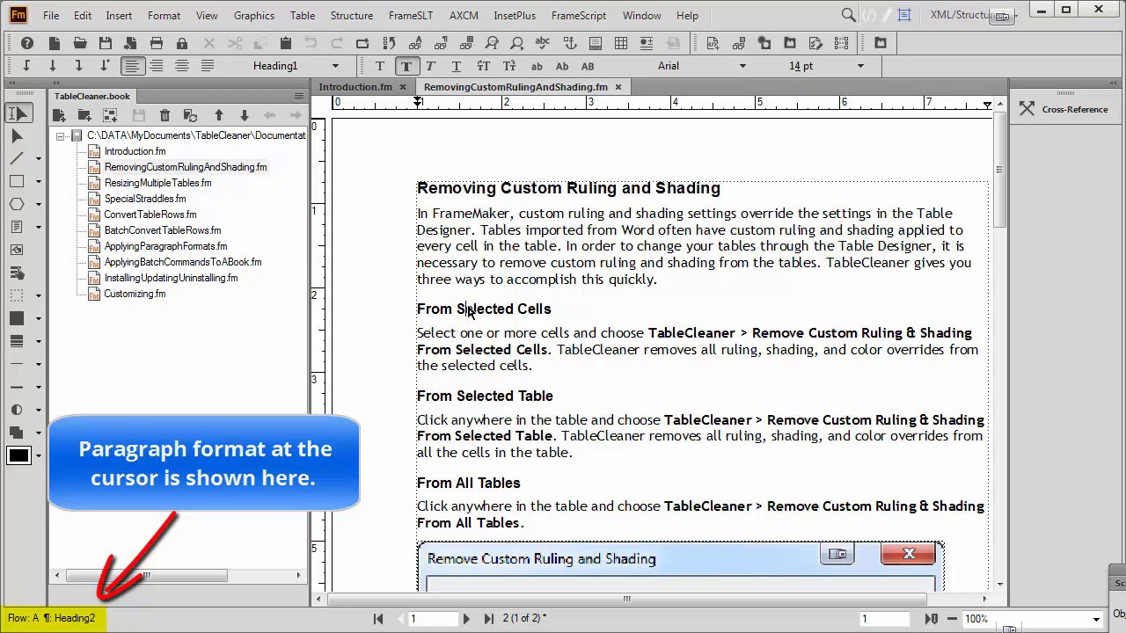
double_click(158, 182)
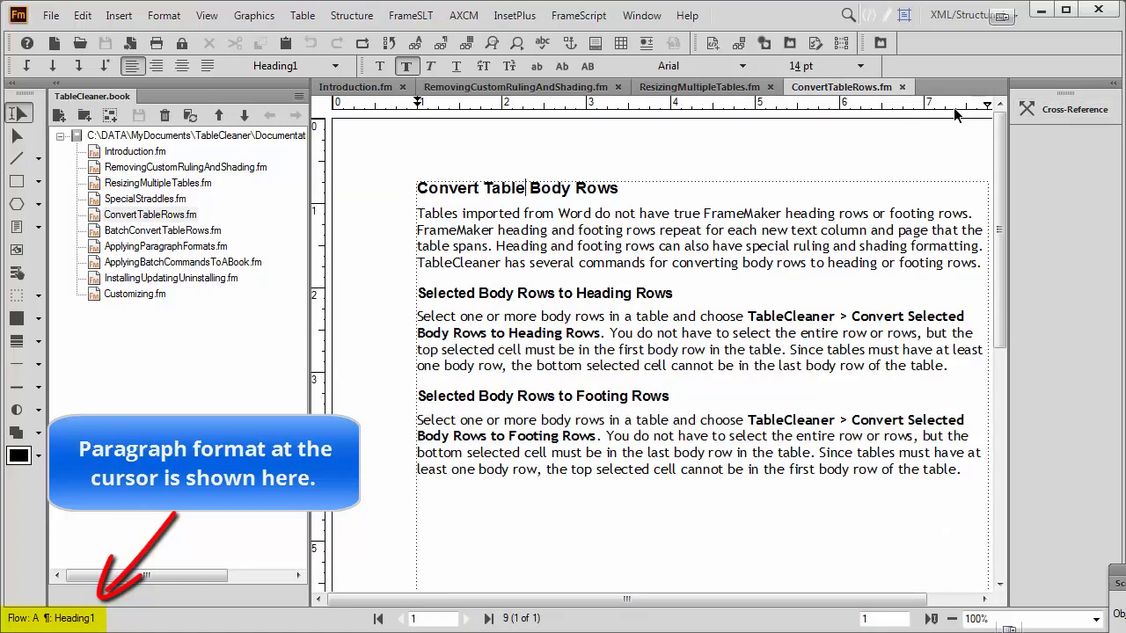
click(699, 86)
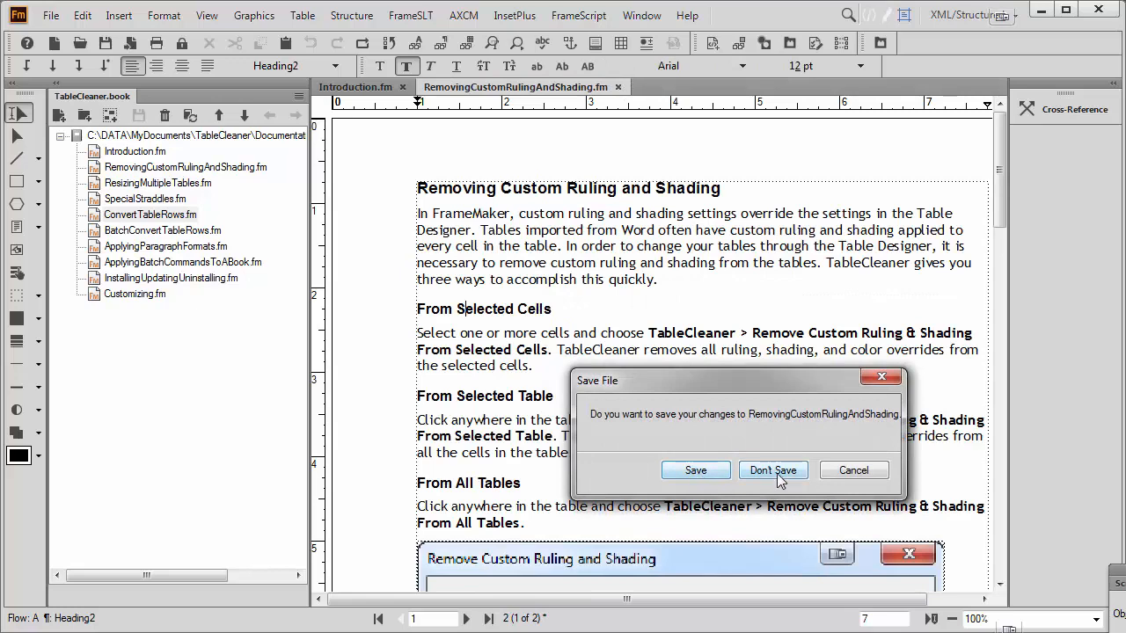
click(772, 469)
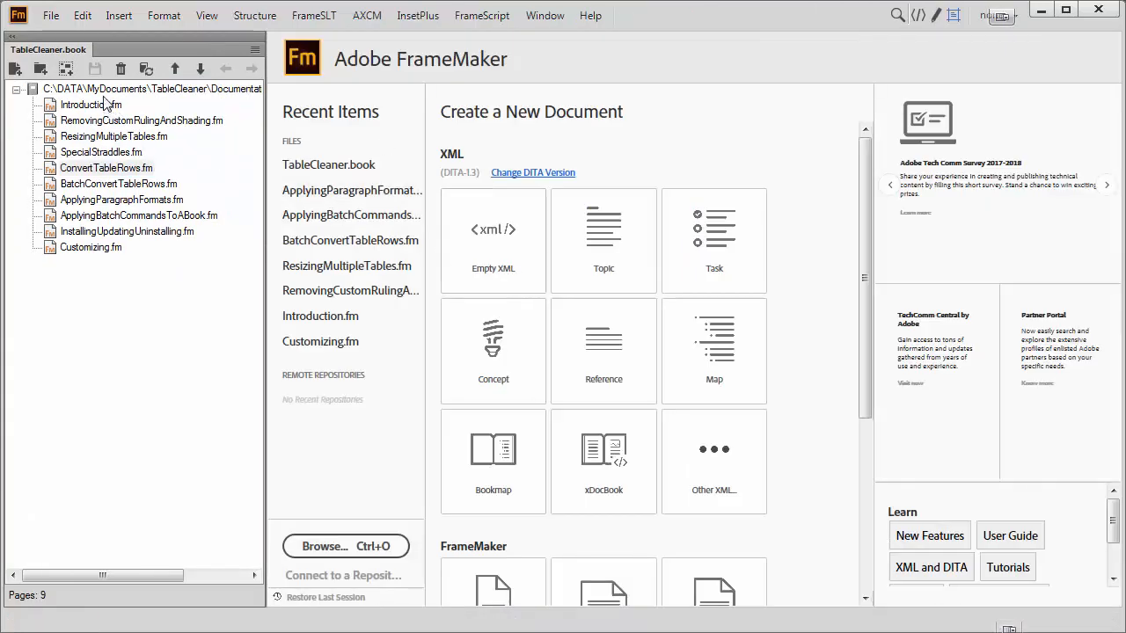
Step: Select the TableCleaner book and add a standalone table of contents to it
click(150, 88)
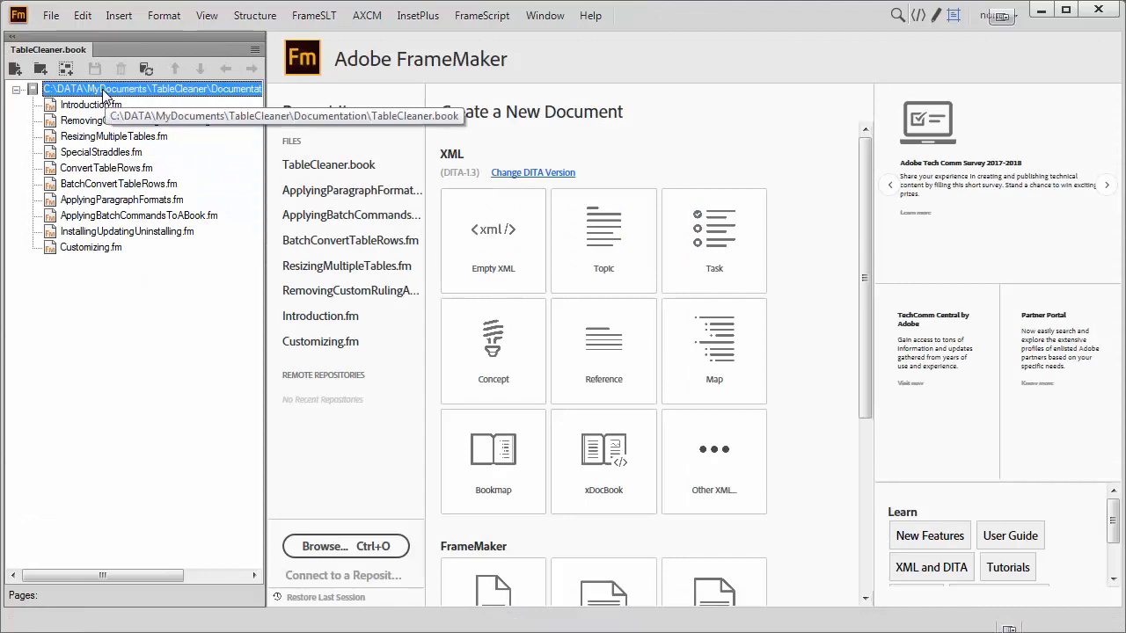
mouse_move(118, 15)
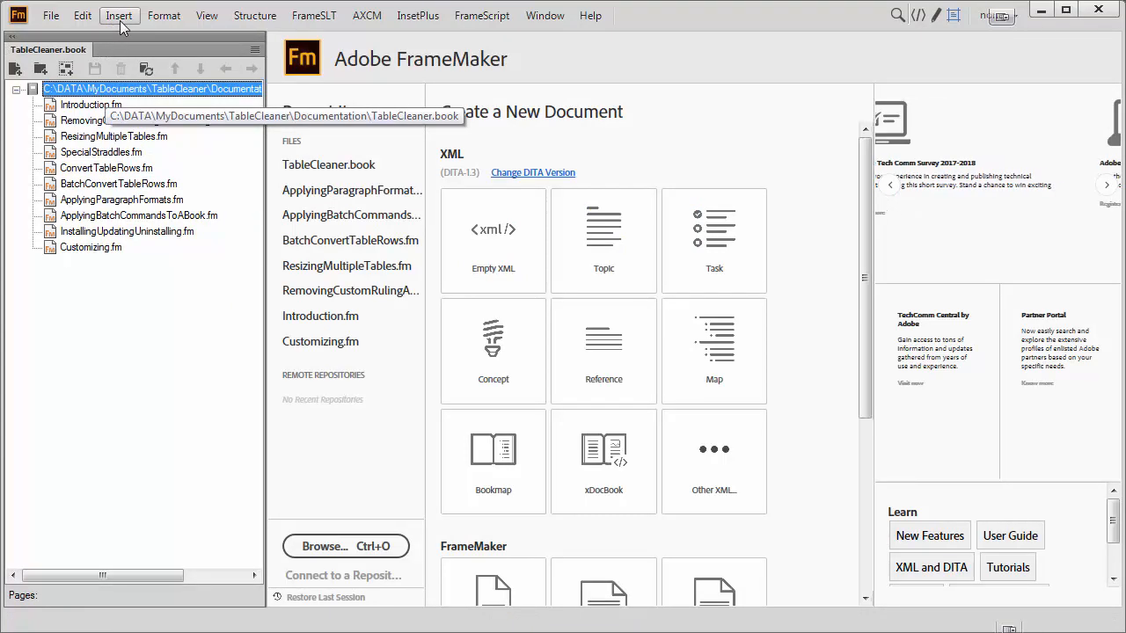
click(119, 15)
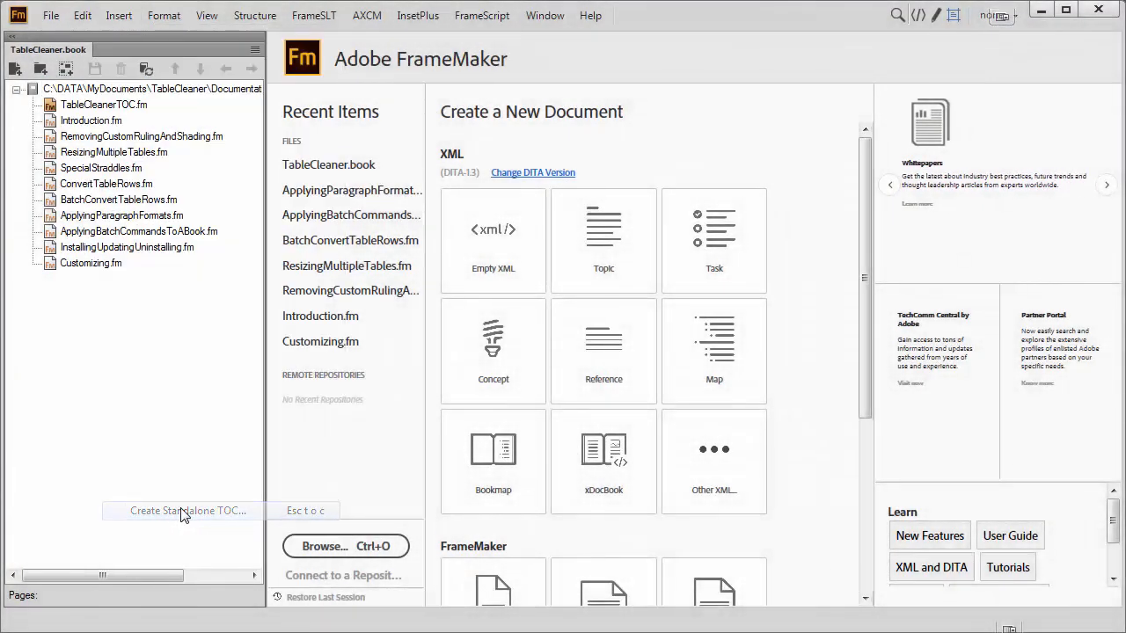
click(188, 510)
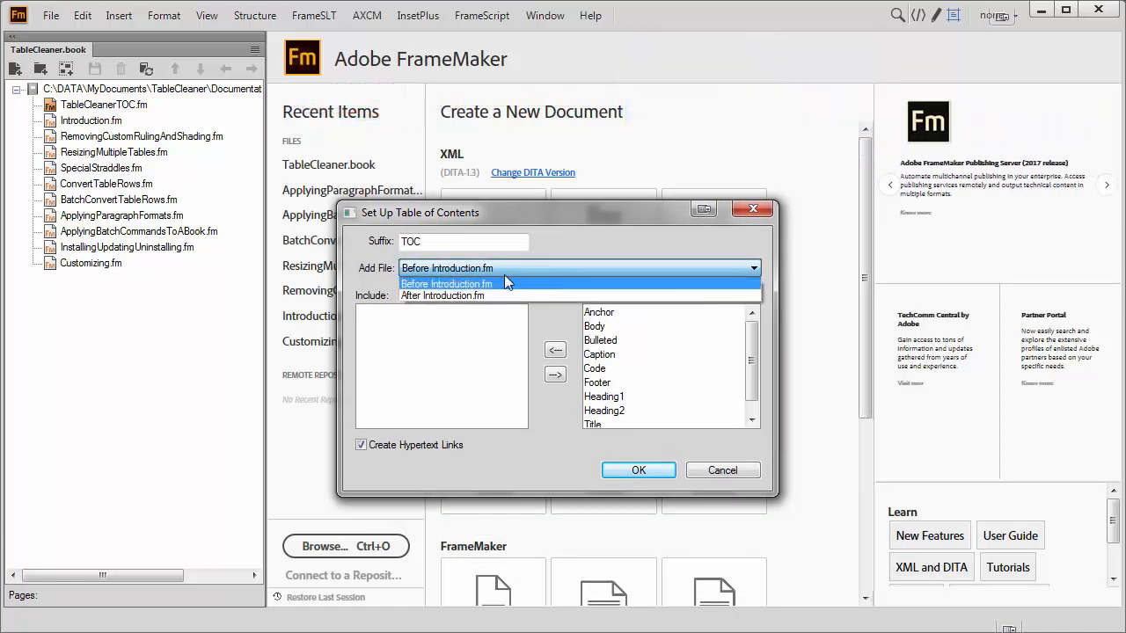
Step: Place the TOC before Introduction.fm and include only Heading1 paragraphs, keeping hypertext links on
click(447, 283)
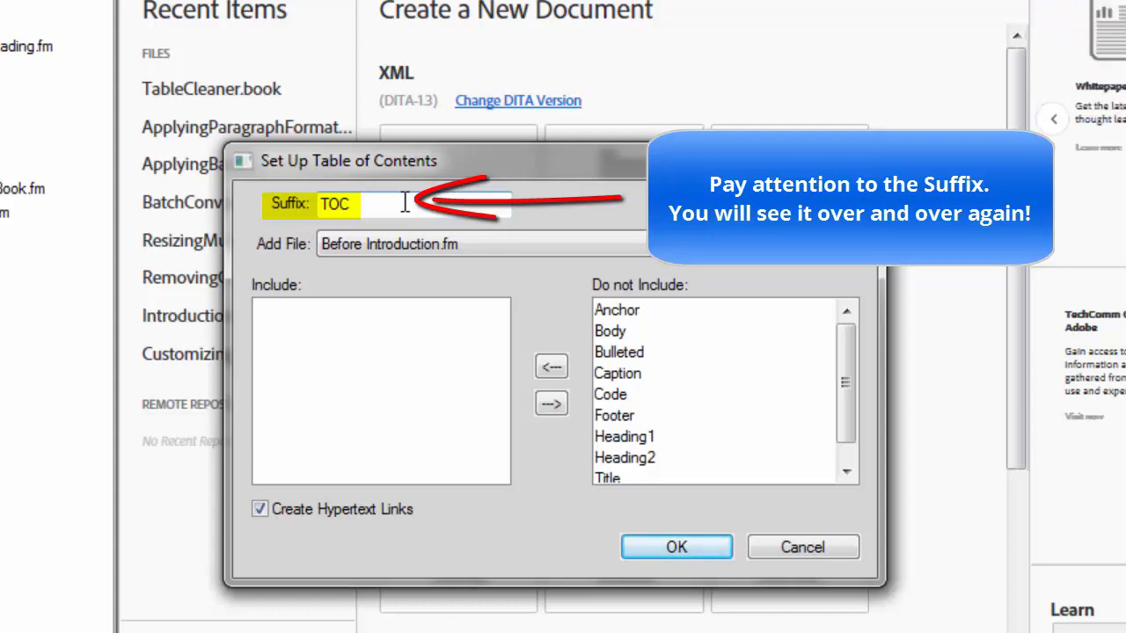
mouse_move(431, 359)
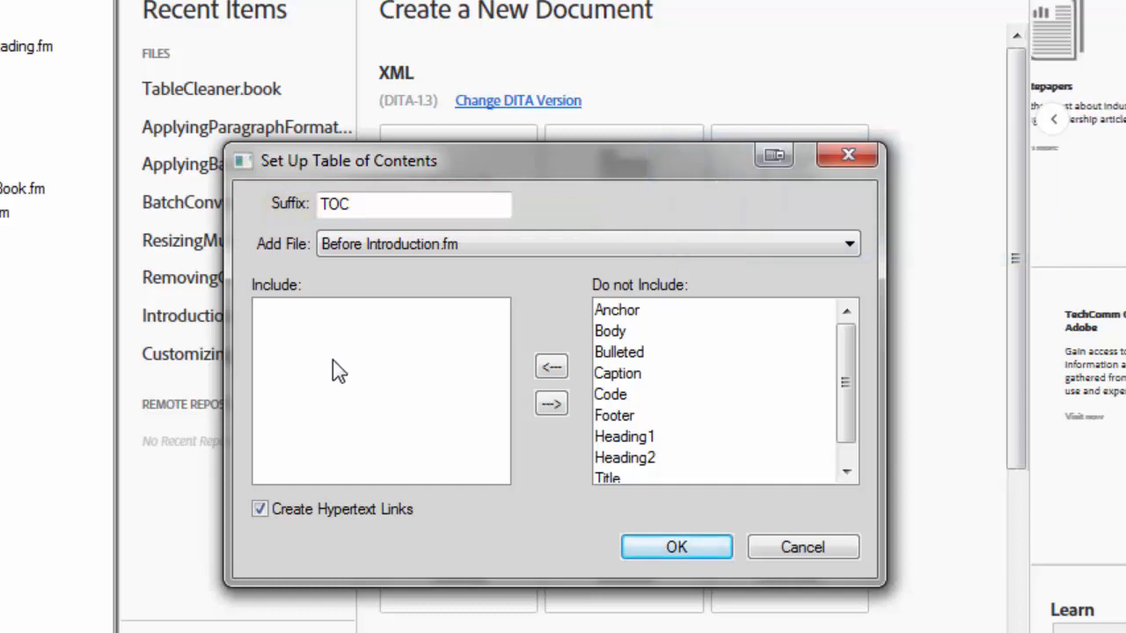
mouse_move(363, 396)
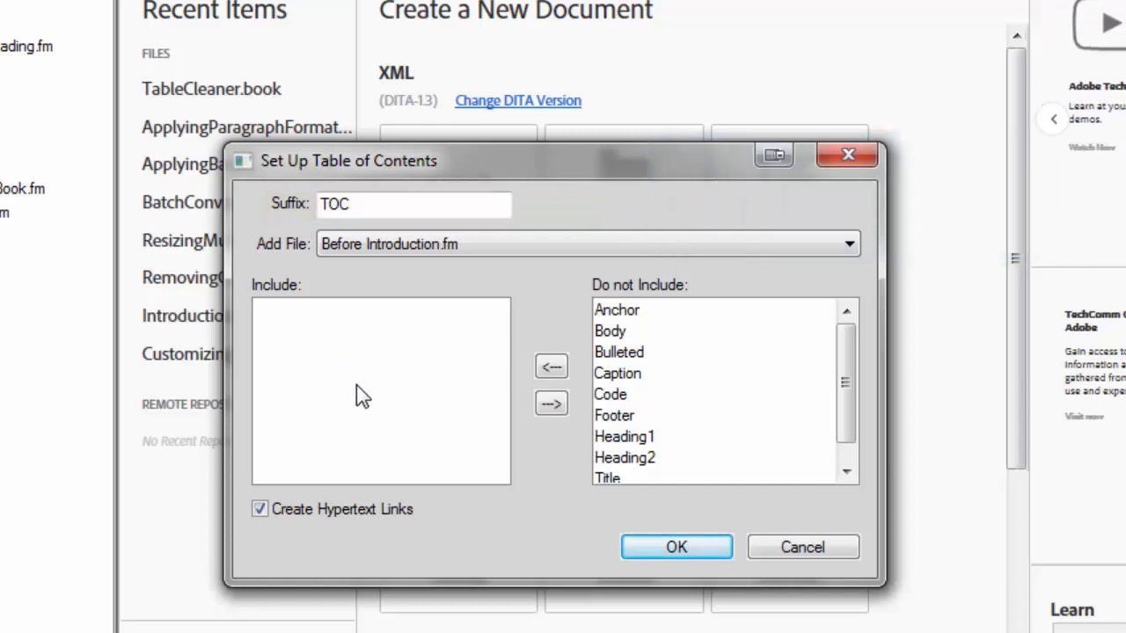
mouse_move(551, 473)
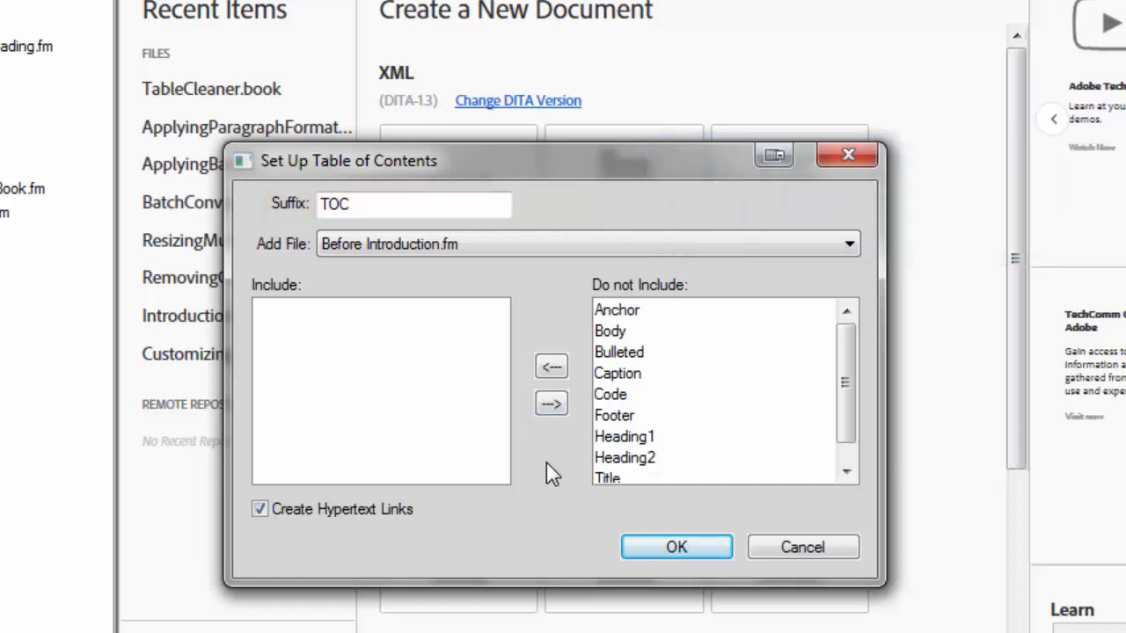
mouse_move(524, 483)
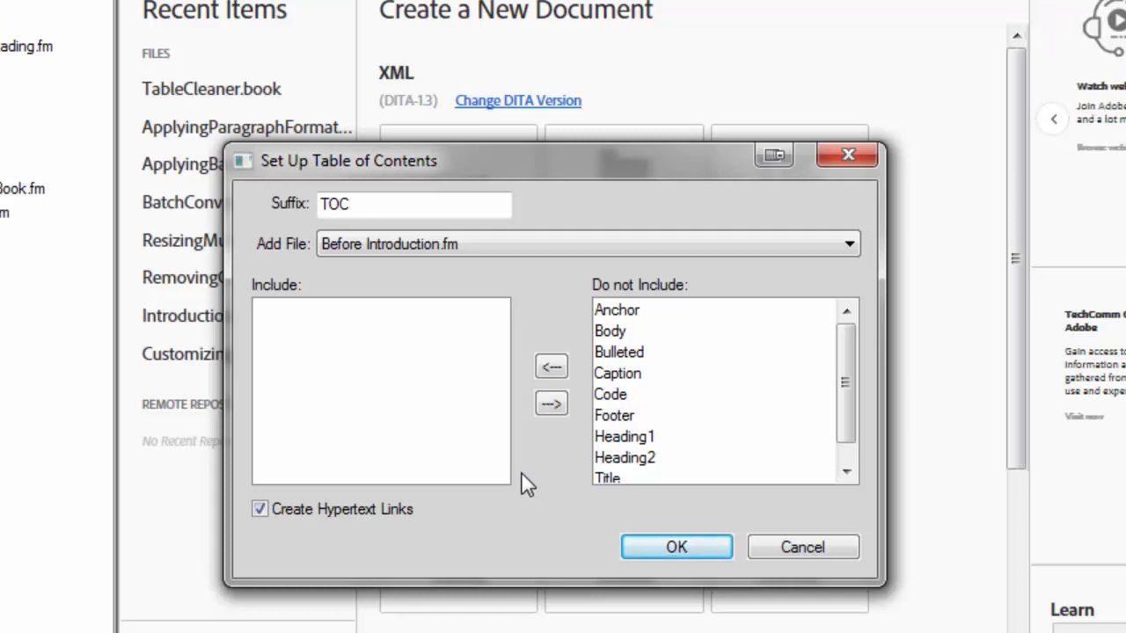
click(623, 437)
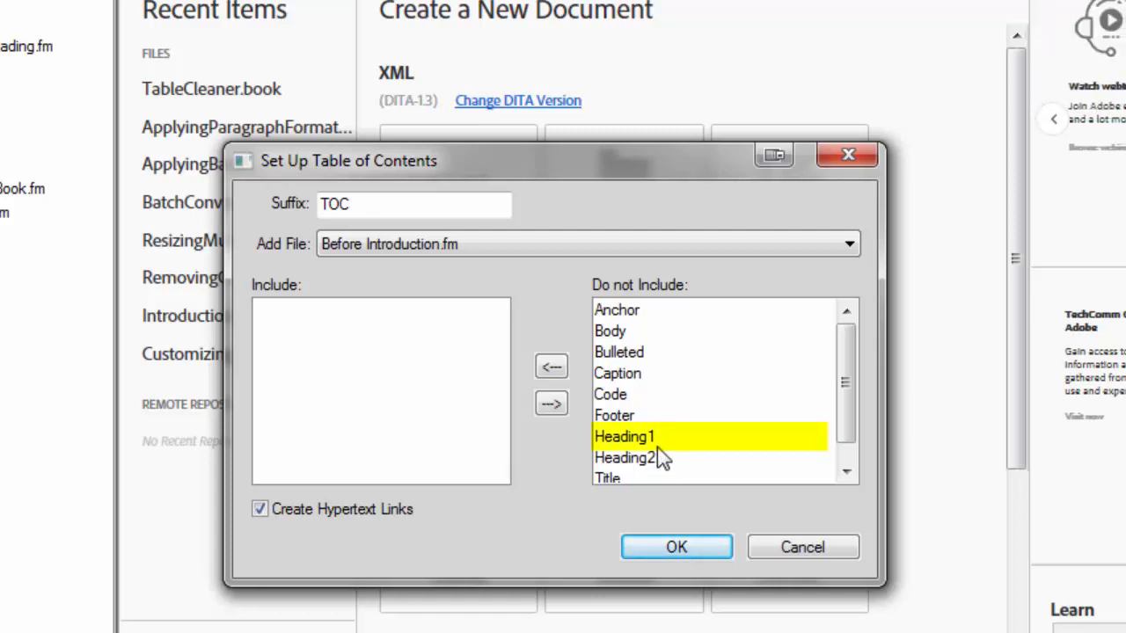
double_click(624, 436)
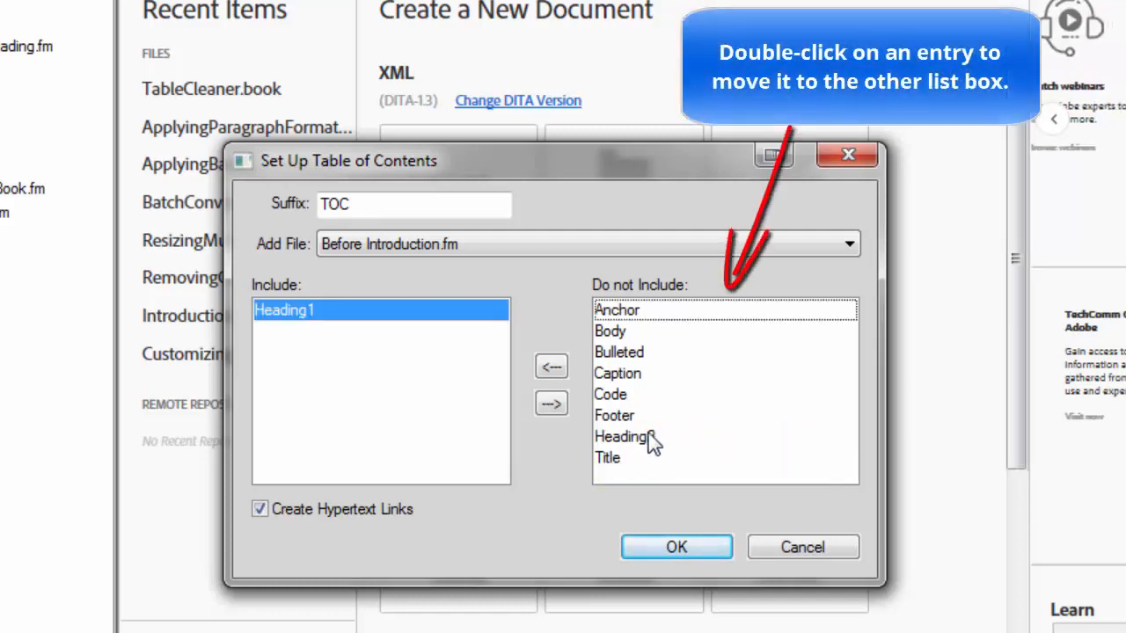
double_click(621, 437)
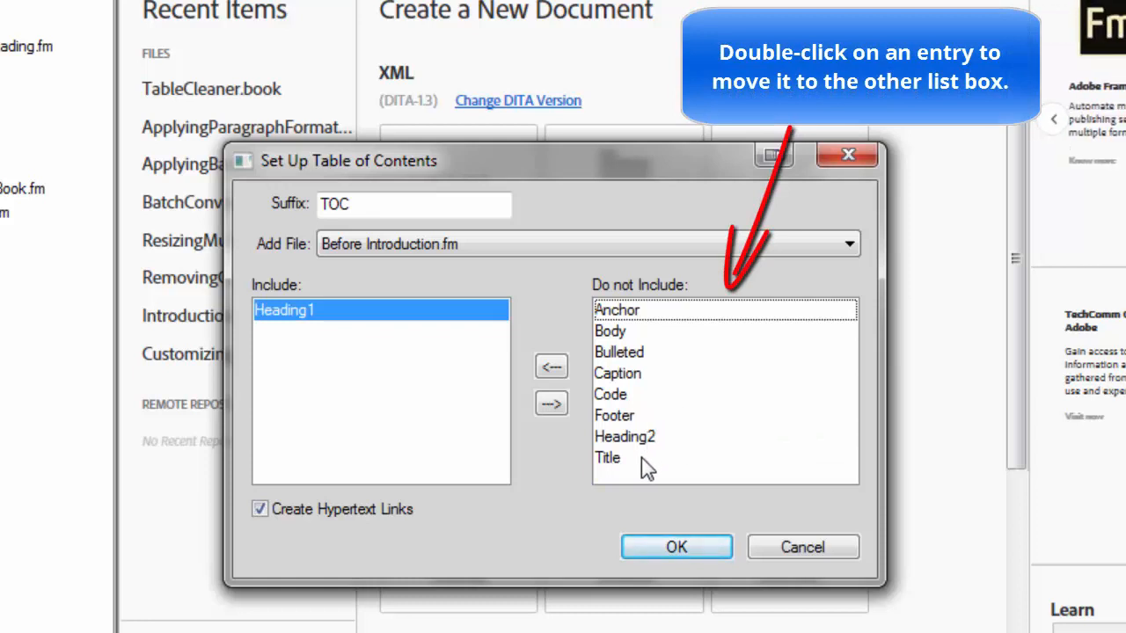
mouse_move(451, 398)
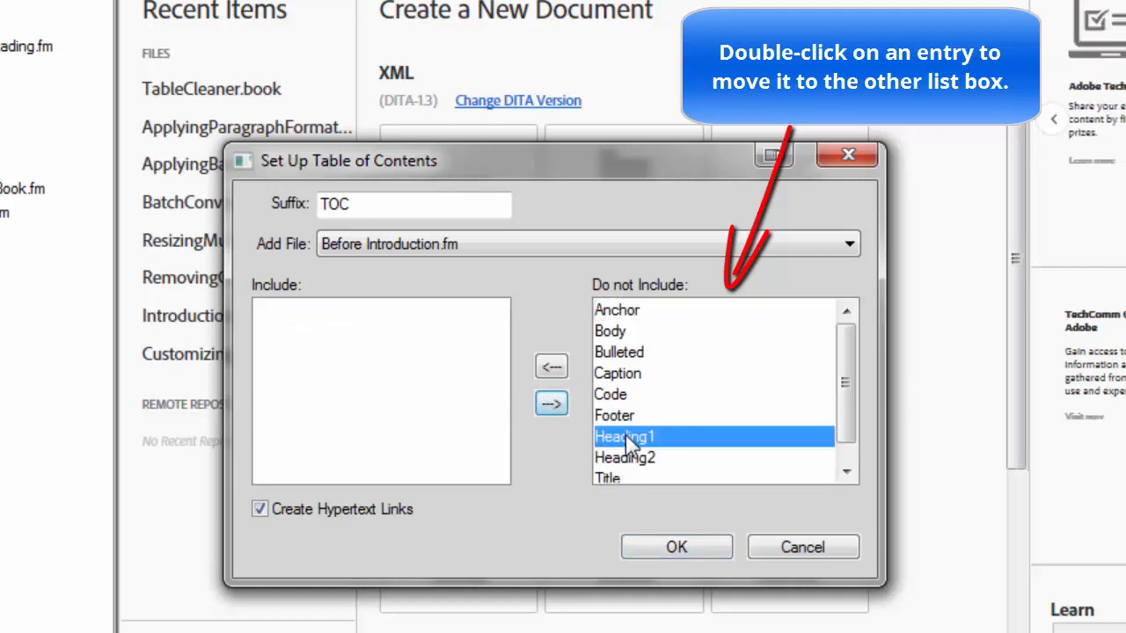
double_click(625, 436)
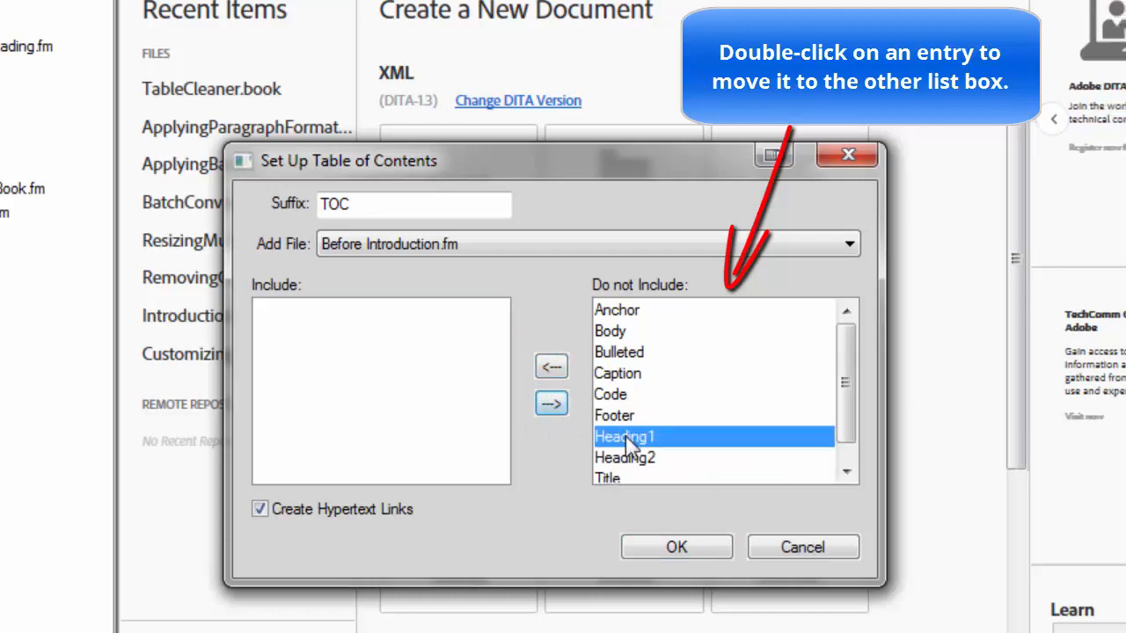
double_click(623, 436)
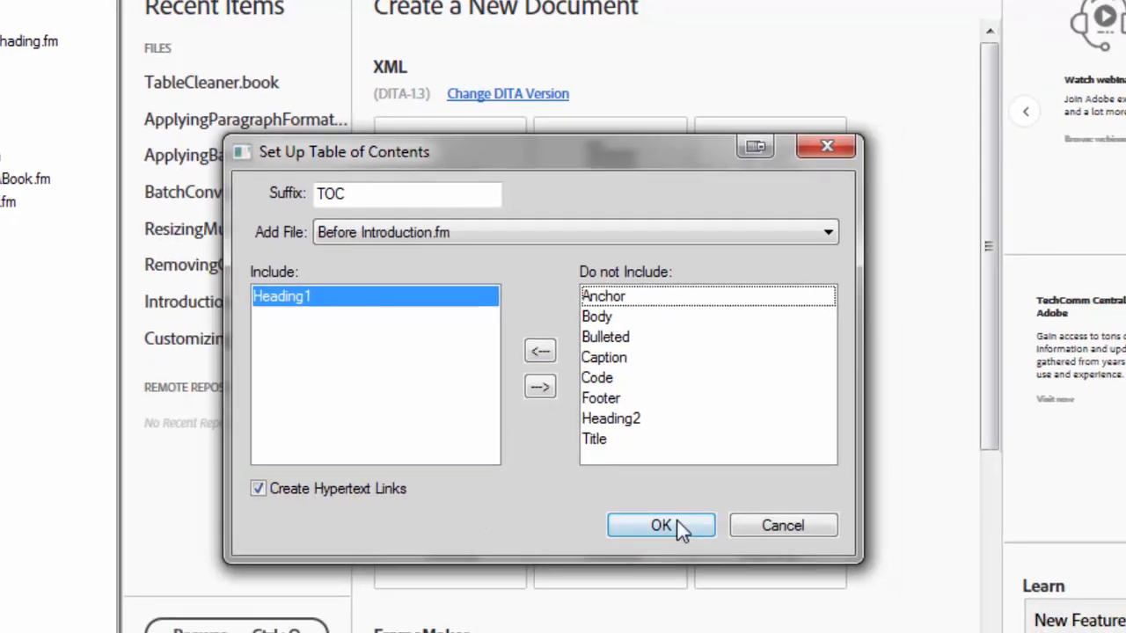
Step: Confirm the TOC settings and update the book to generate TableCleanerTOC.fm
click(660, 525)
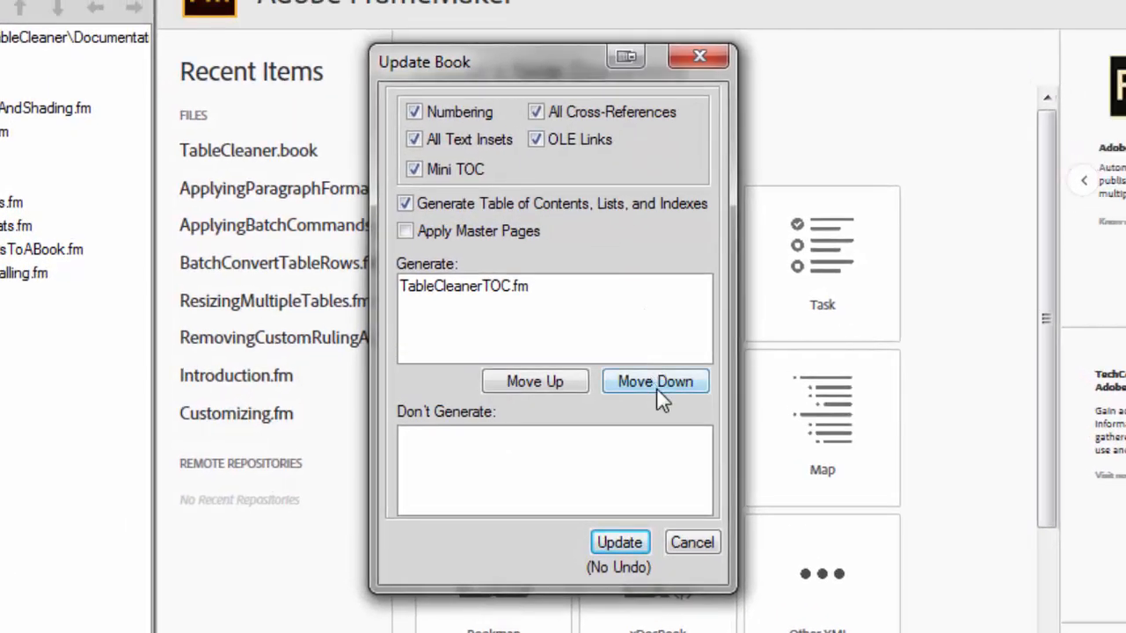
click(464, 286)
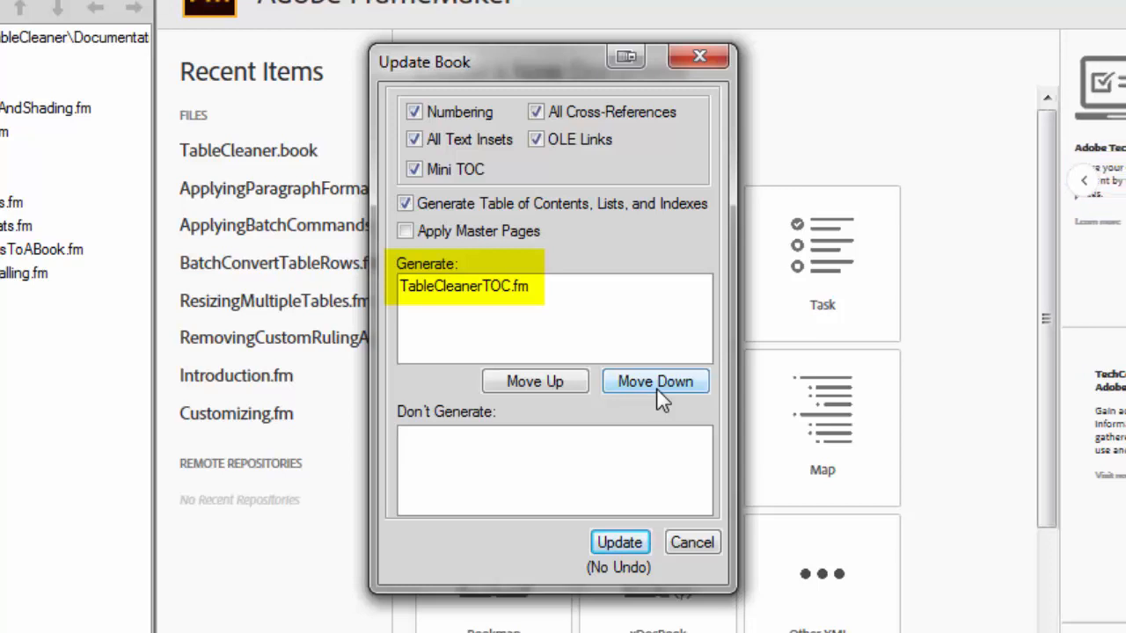
mouse_move(466, 262)
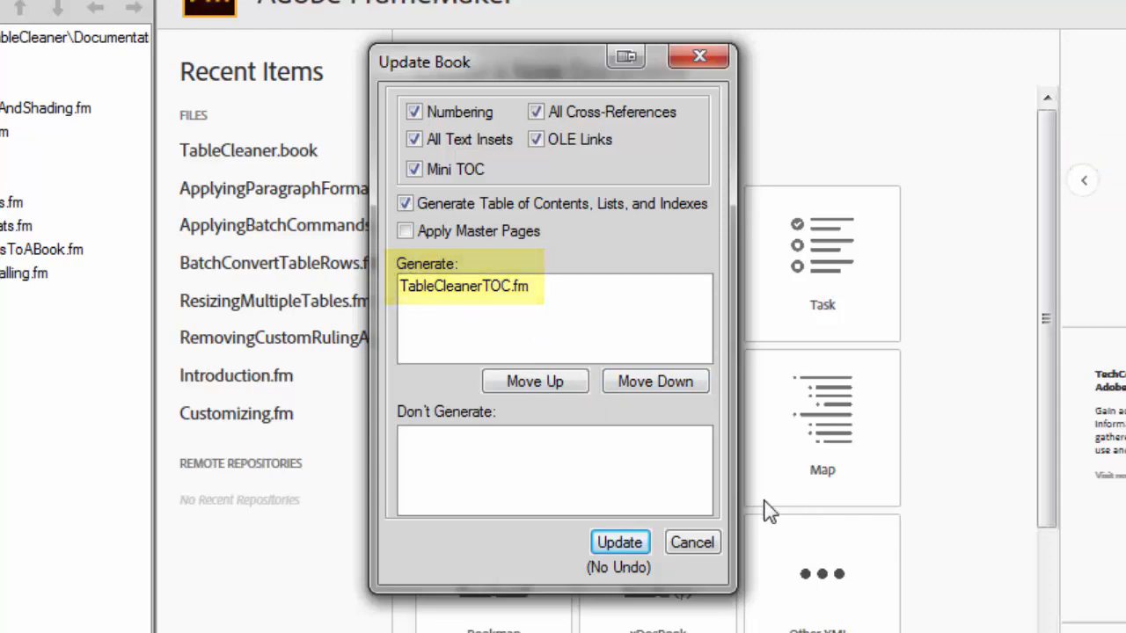
click(620, 542)
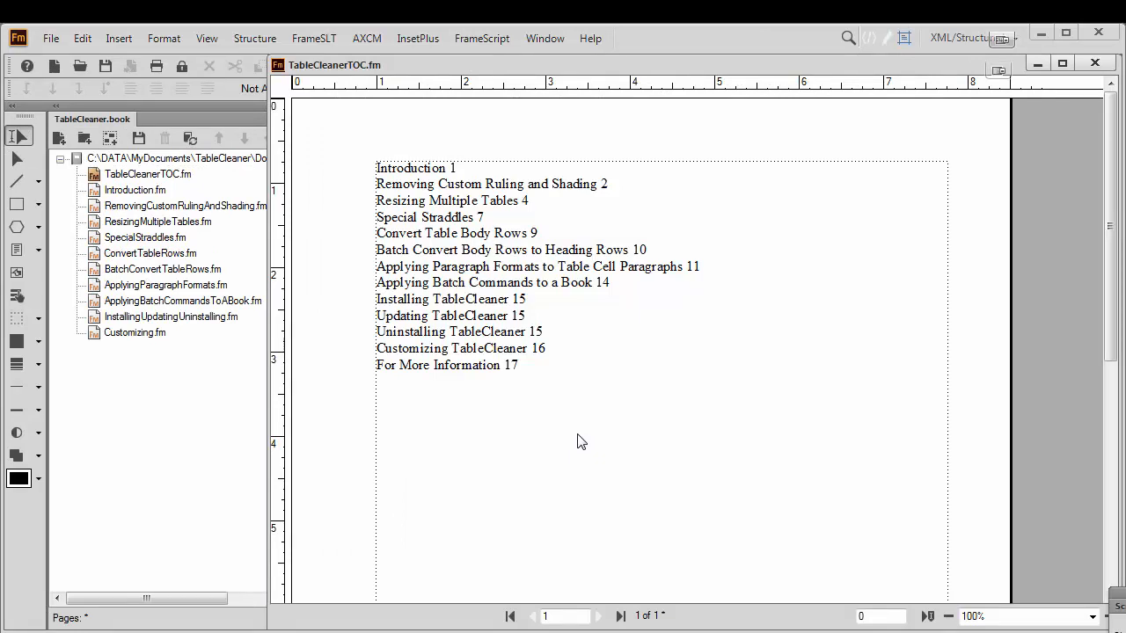
mouse_move(607, 94)
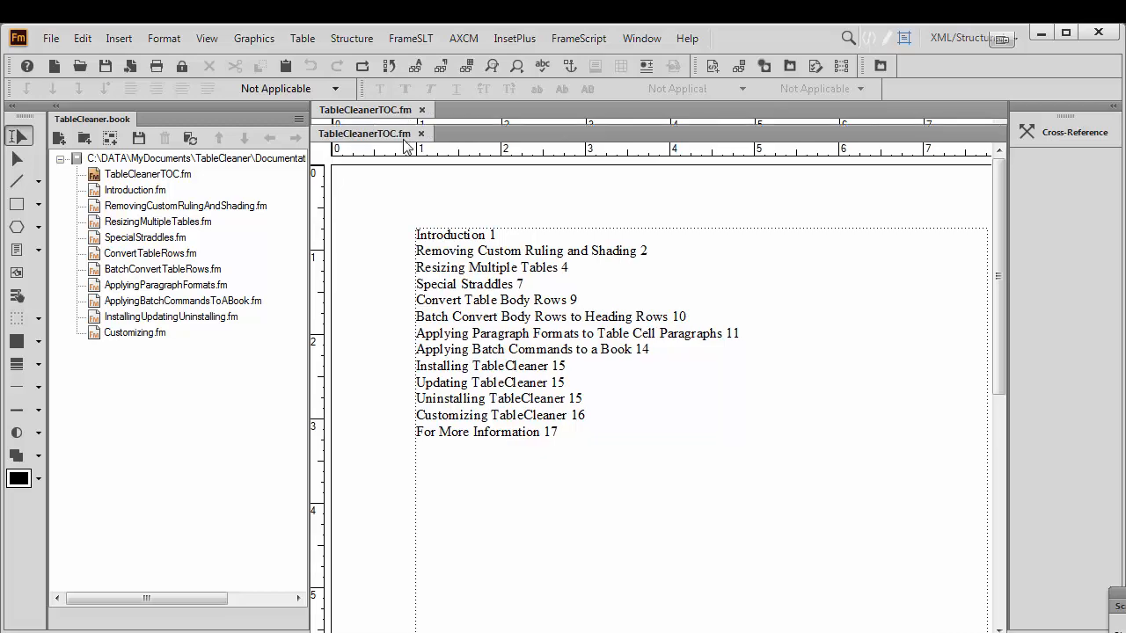
Step: Use Window > Consolidate to dock the floating TableCleanerTOC.fm as a tab
click(642, 37)
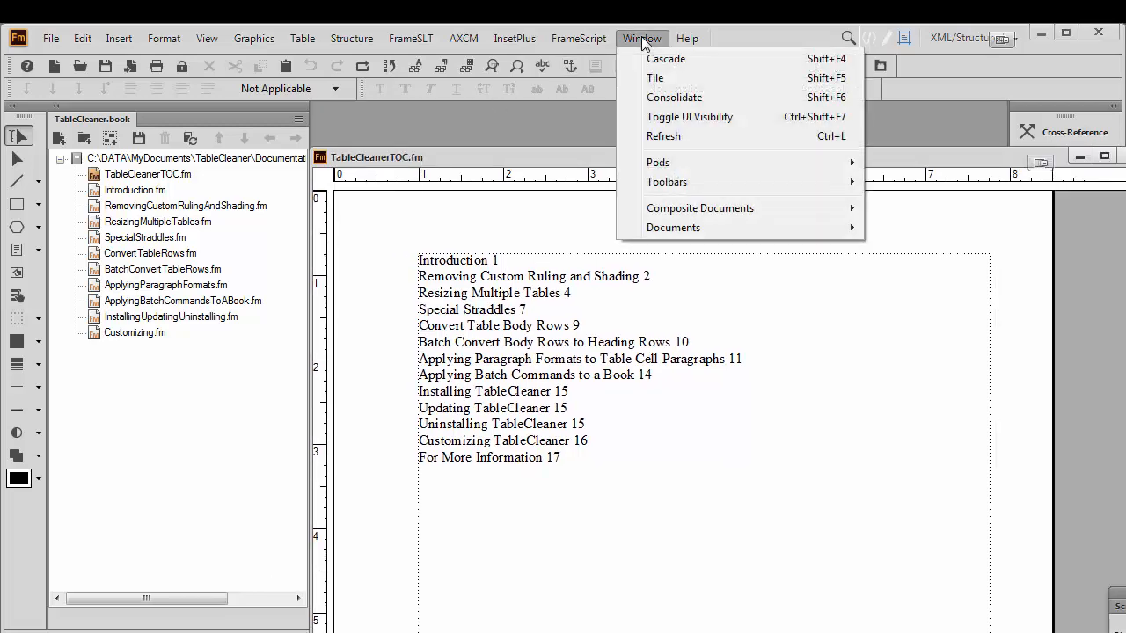
mouse_move(674, 97)
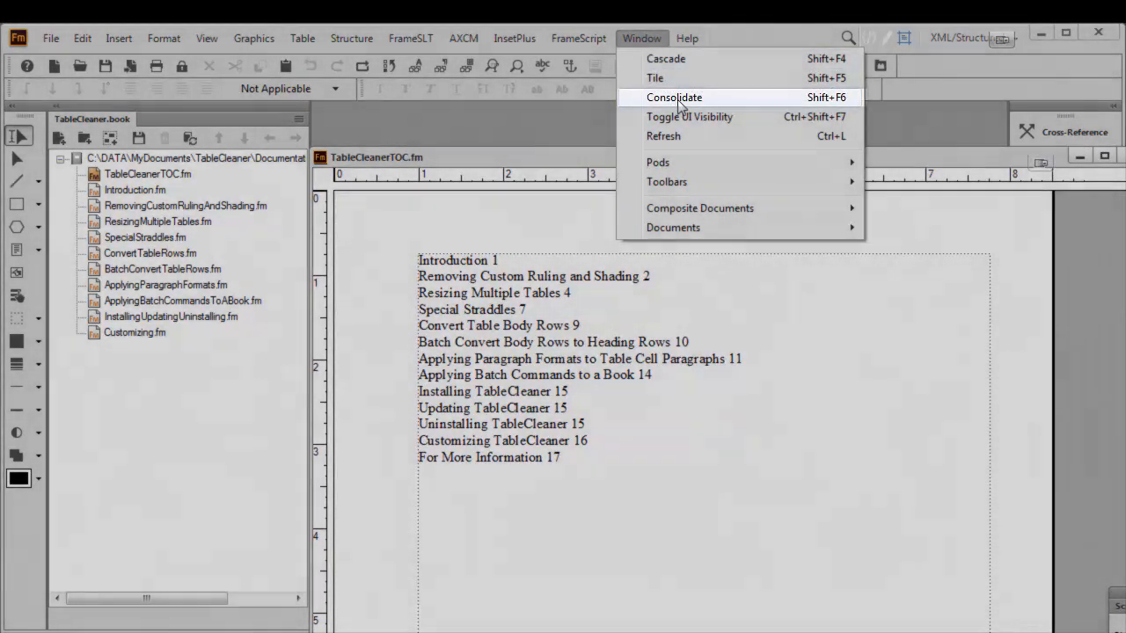
click(674, 97)
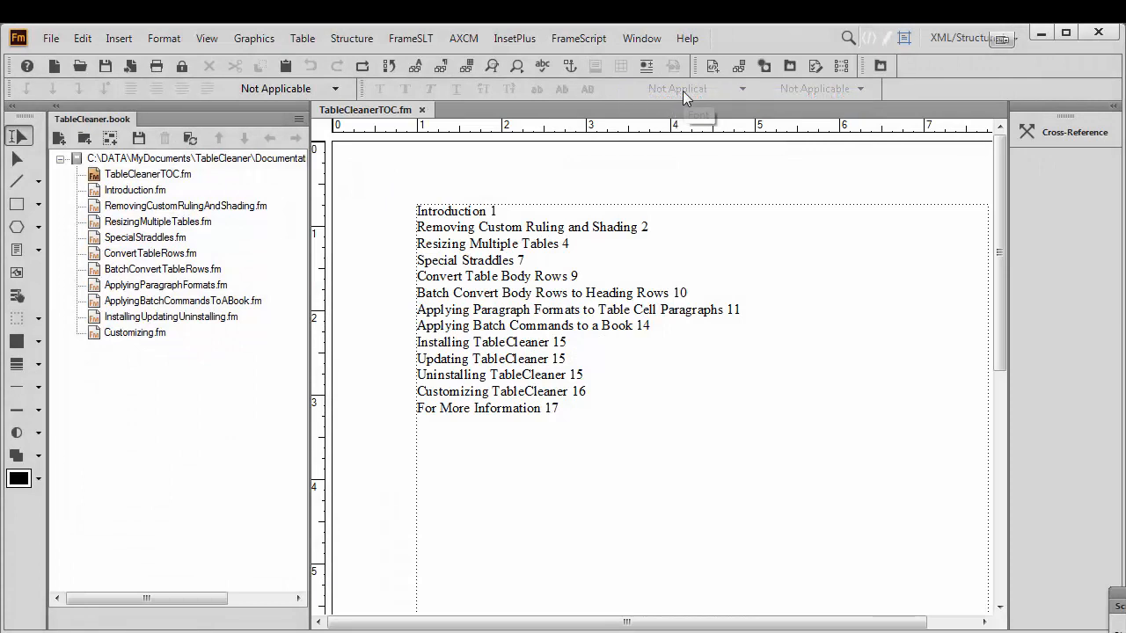
mouse_move(695, 89)
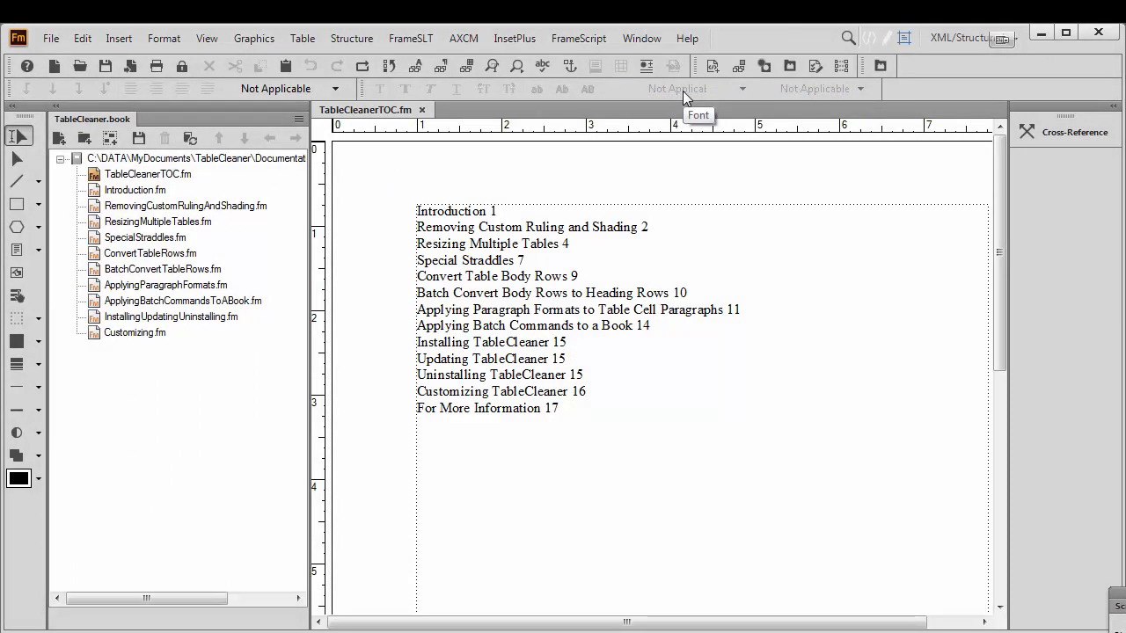